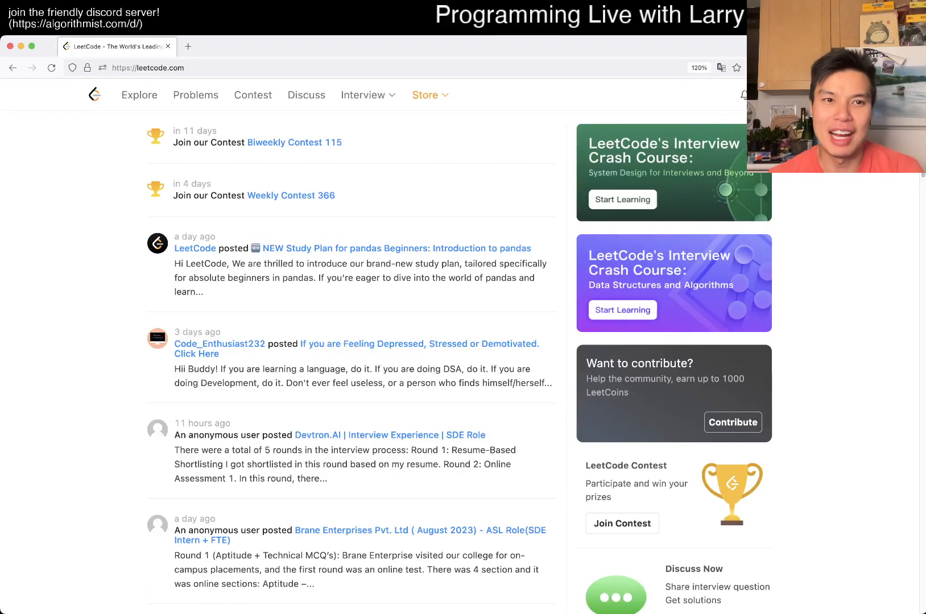
Step: Open the Contest page to reach today's daily question, 706. Design HashMap
left_click(195, 95)
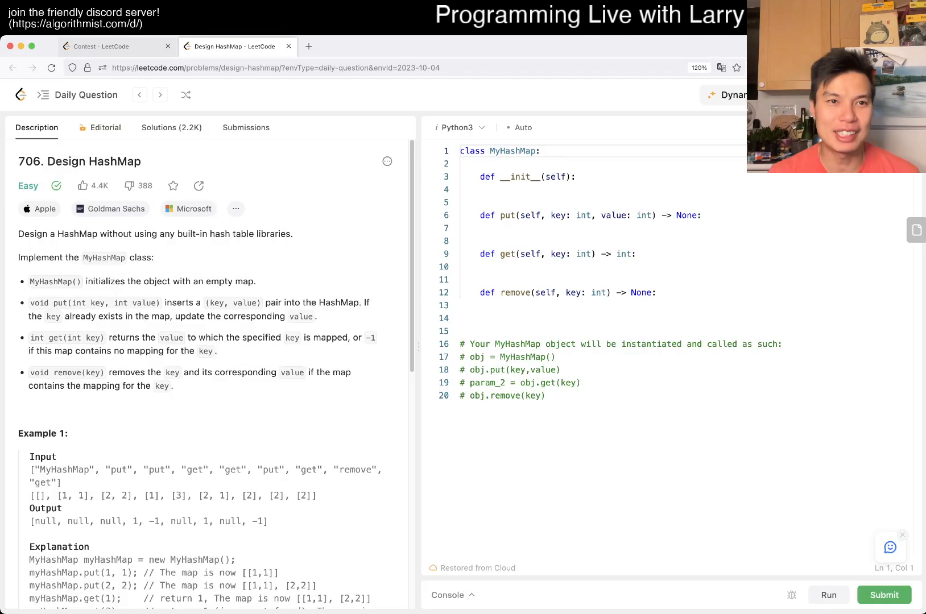
Step: Return to the Design HashMap tab and view its past accepted Python3 submissions
left_click(115, 46)
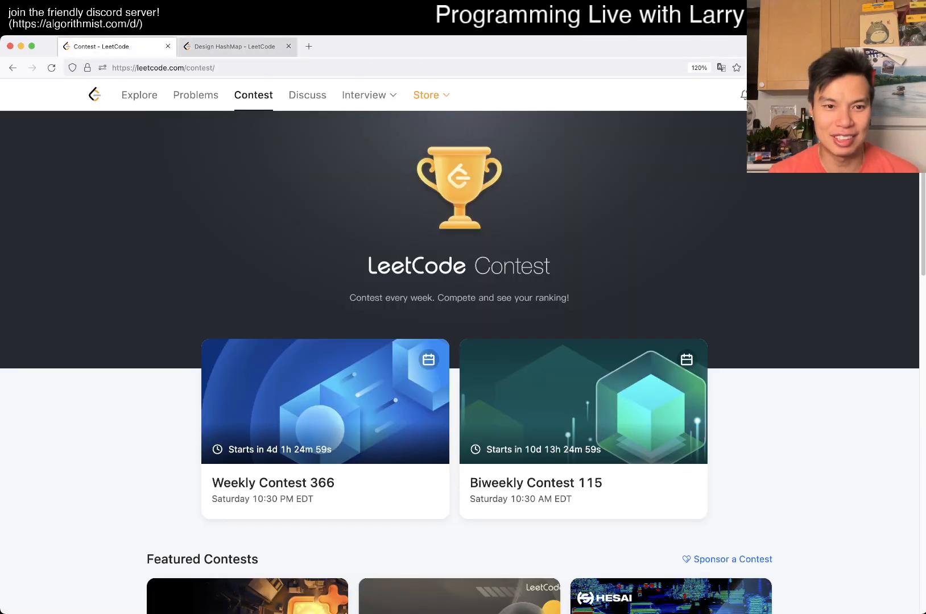
left_click(235, 46)
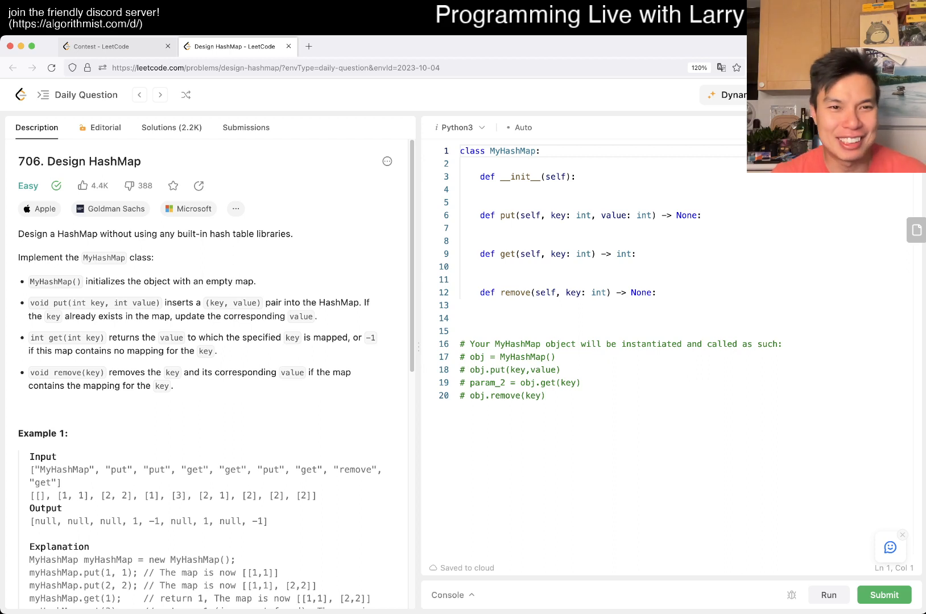
left_click(246, 127)
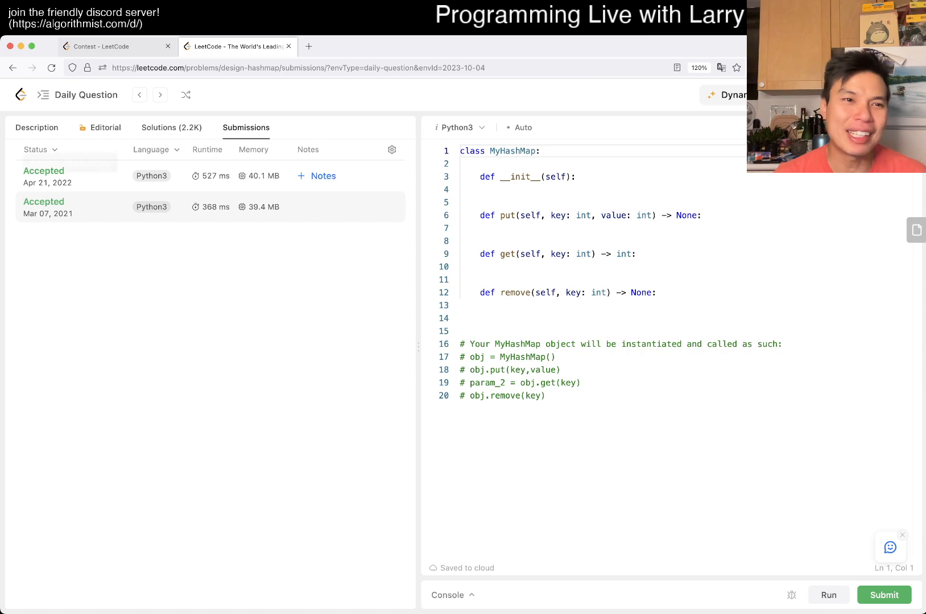
Step: Switch between Description and Submissions, ending on the Design HashMap description
left_click(36, 127)
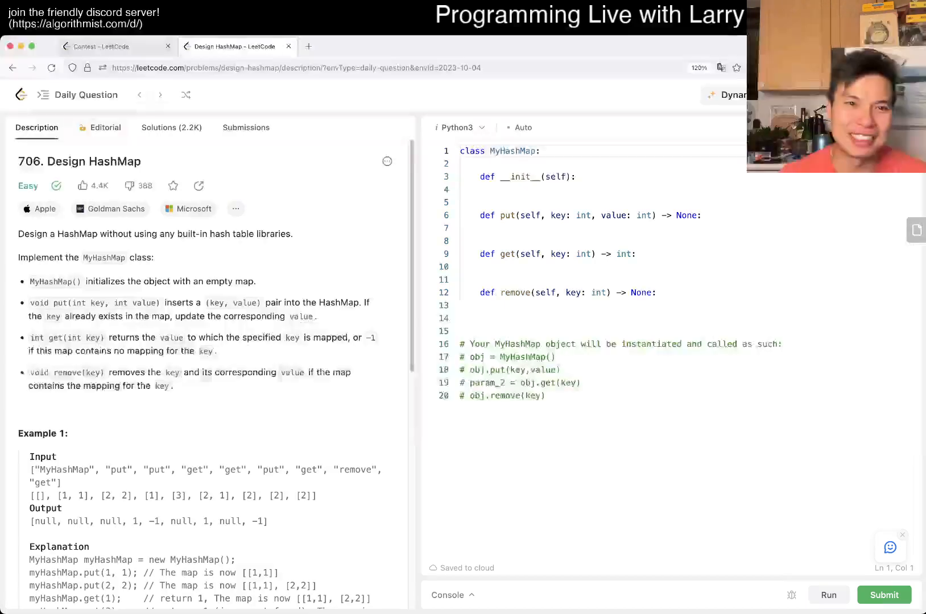
left_click(246, 127)
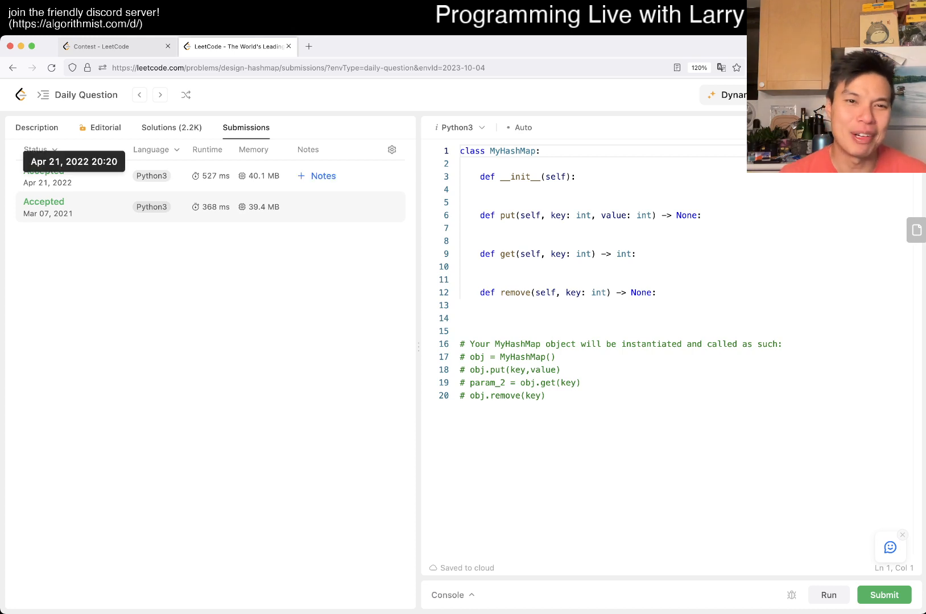
left_click(36, 127)
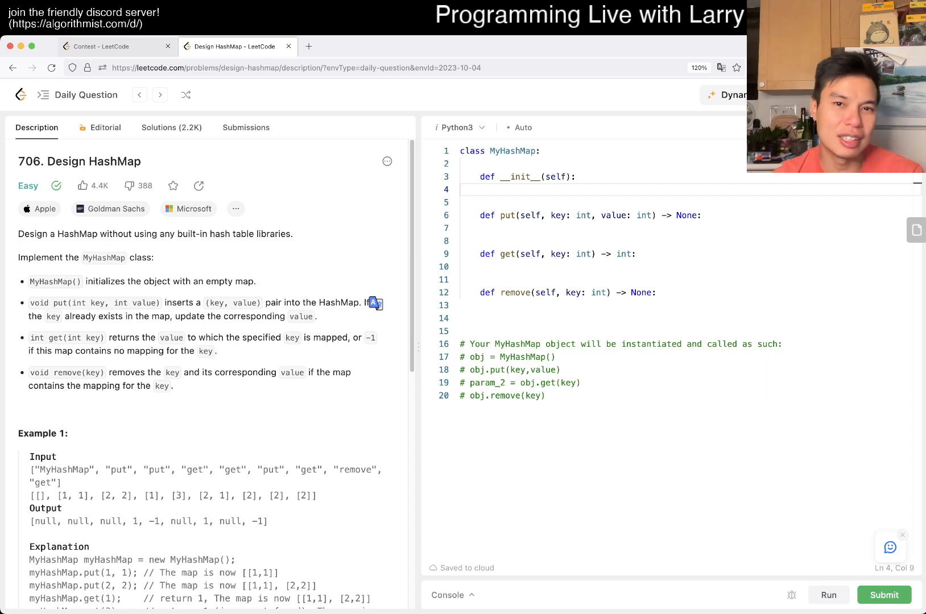
Step: Scroll to the constraints and define MAX = 10 ** 6 + 5 in the class
scroll("down", 3)
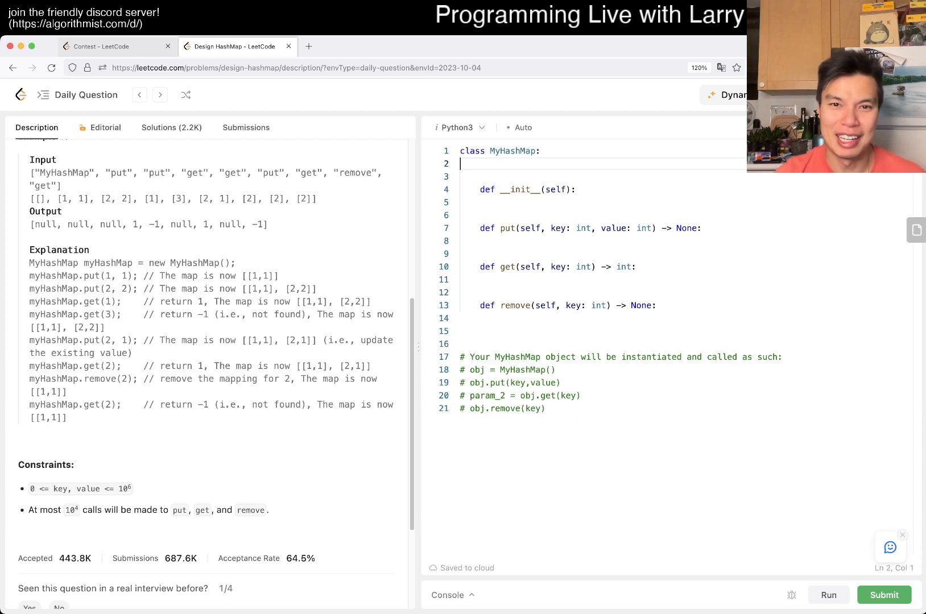
type("MAX = 10 **")
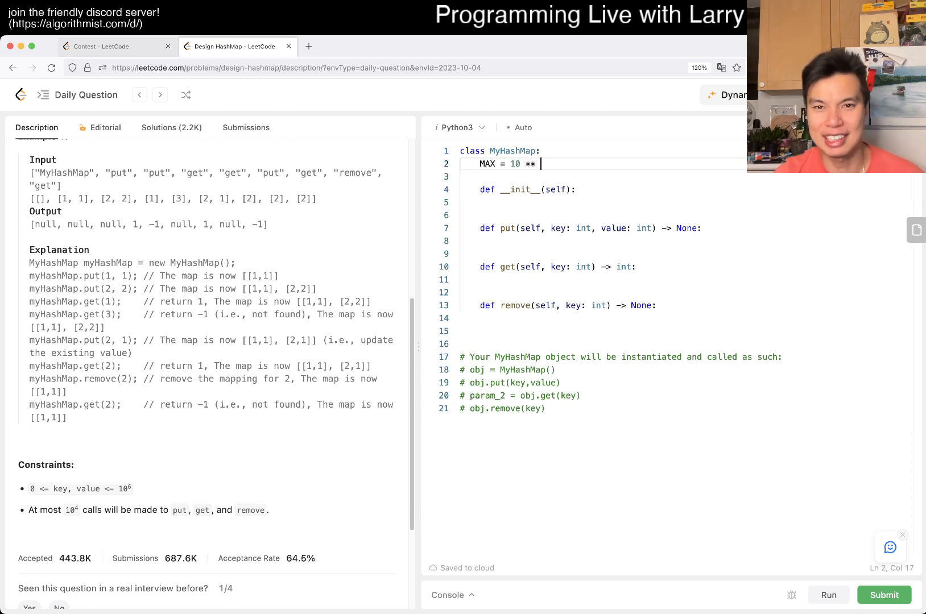
type("6")
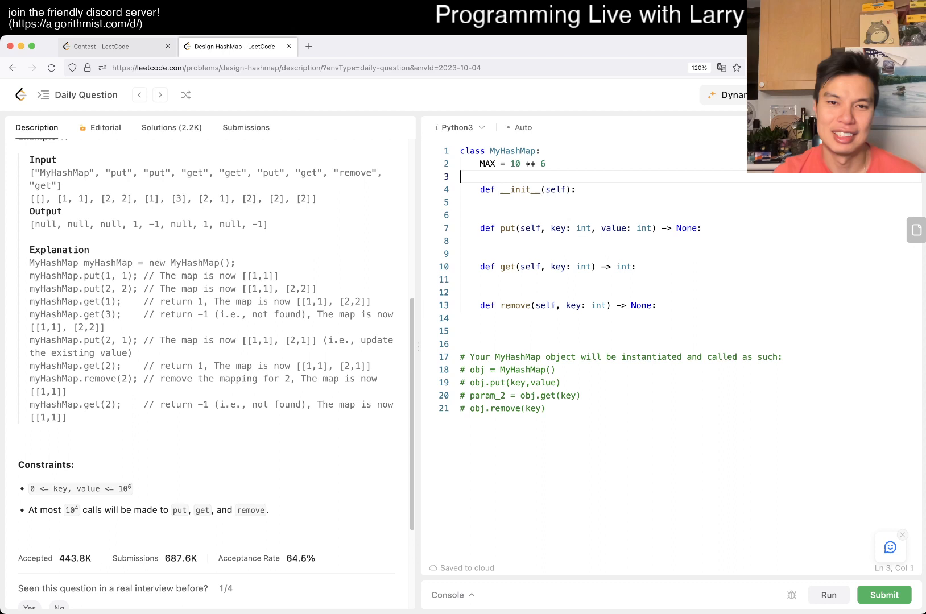
type("+ 5")
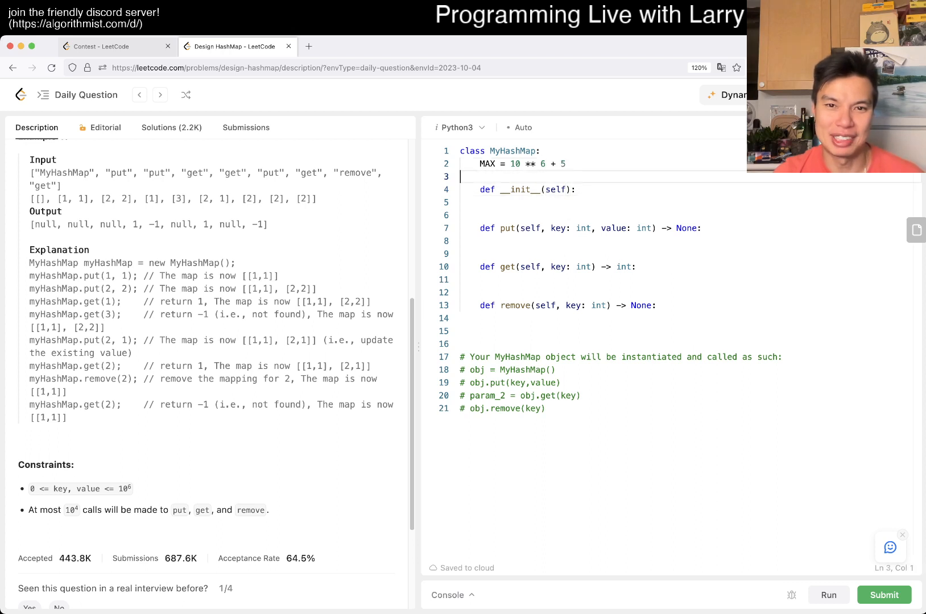
Step: Initialise self.lookup = [None] * MAX in __init__
type("self.")
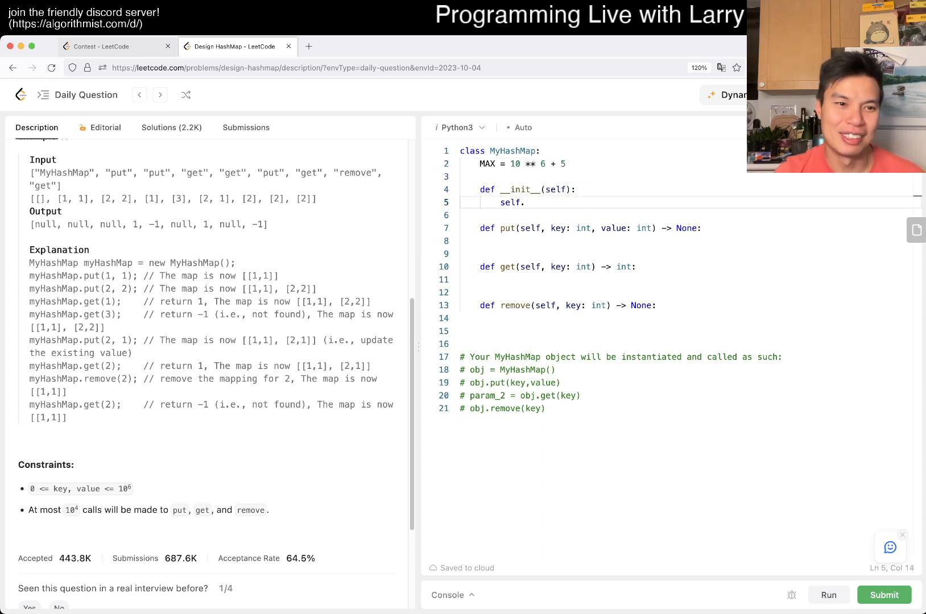
type("lookup =")
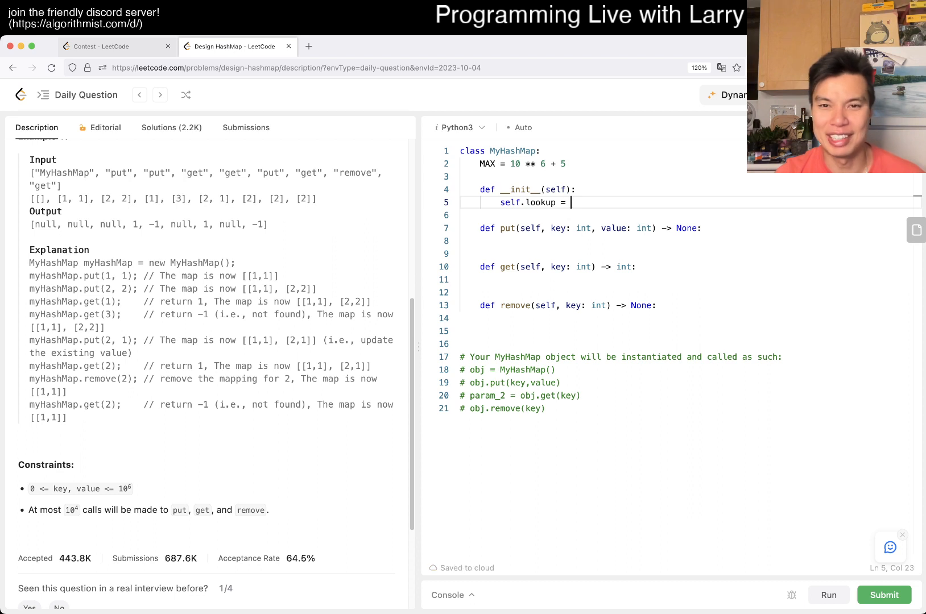
type("[]")
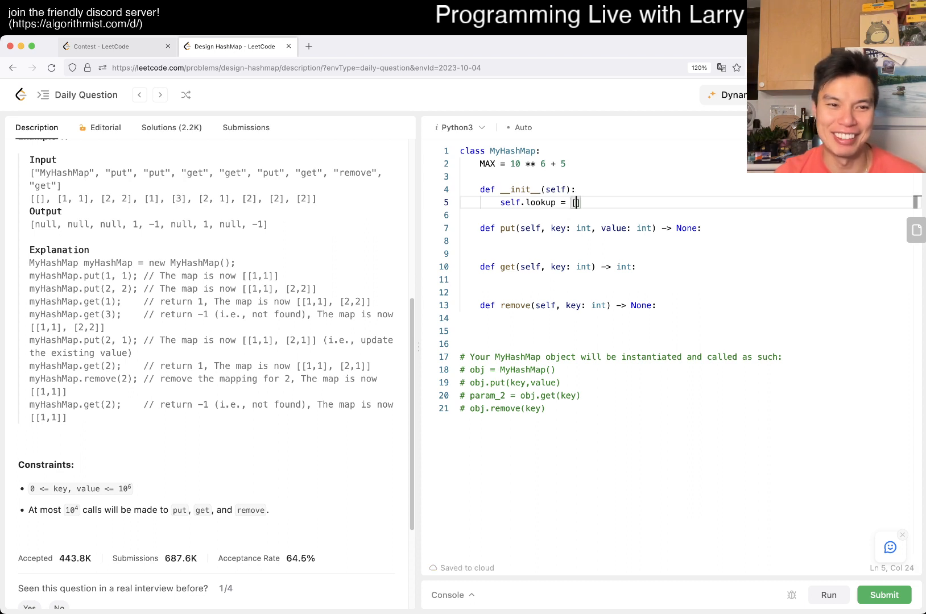
type("None")
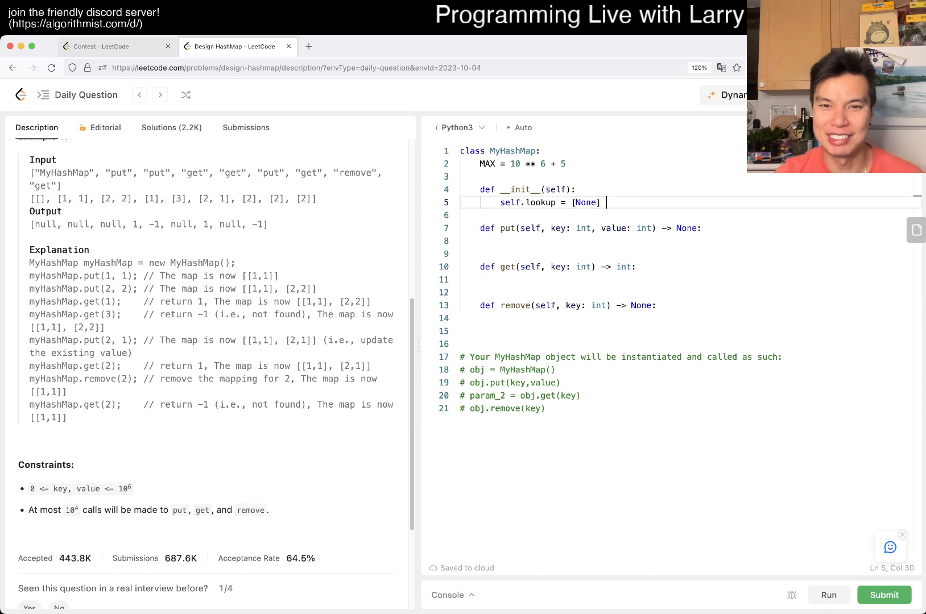
type("* MAX")
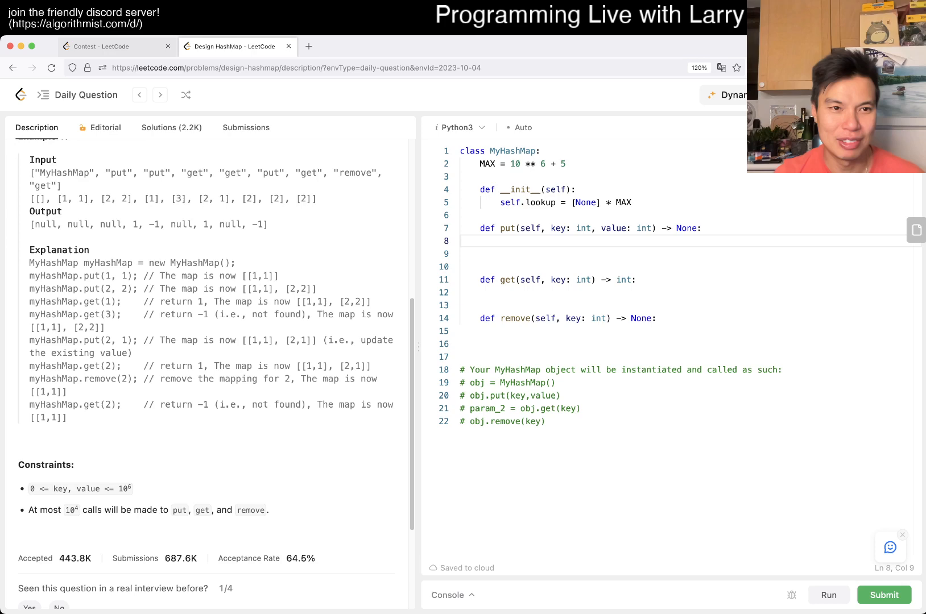
Step: Make put store into self.lookup[key] and get return self.lookup[key]
type("self")
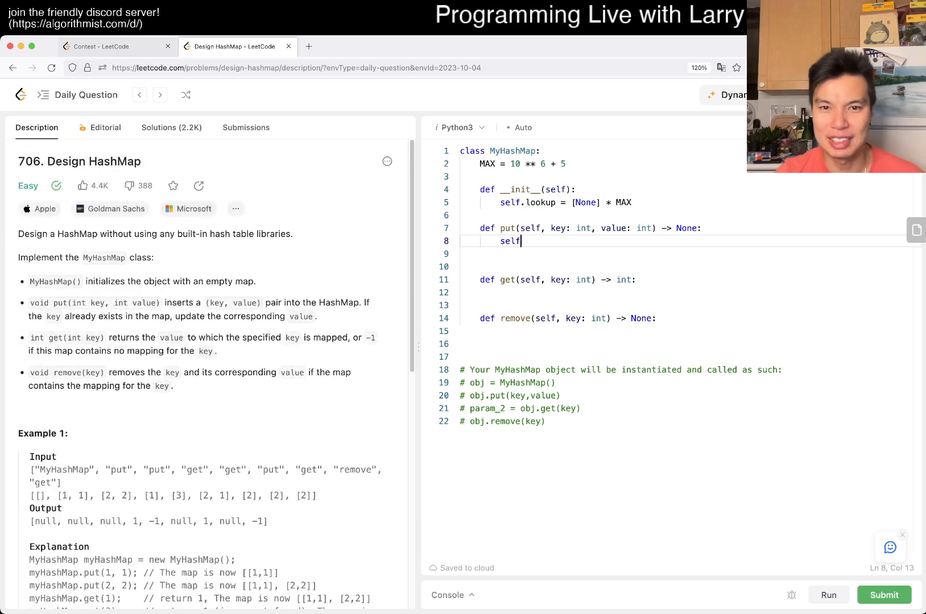
type(".lookup[key] = value")
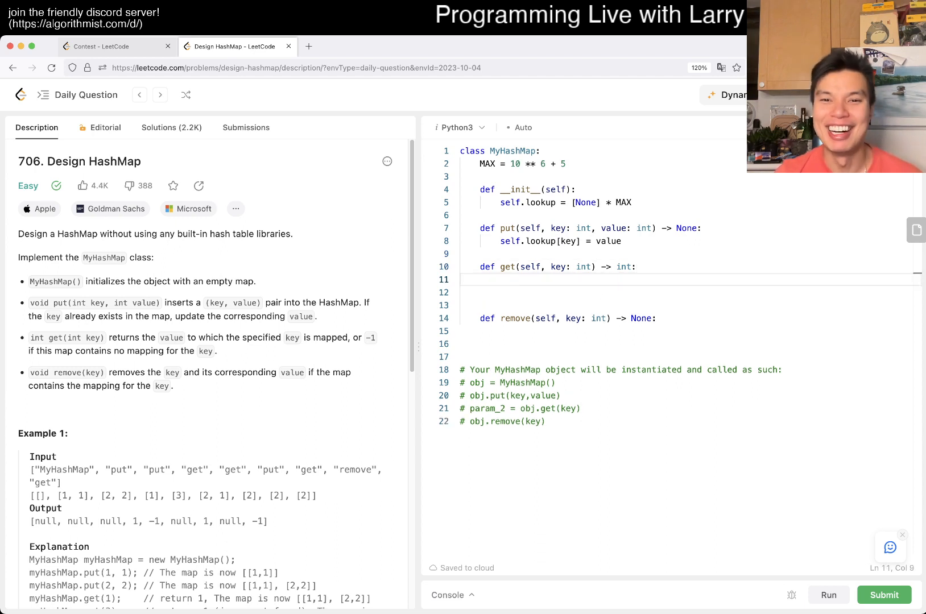
type("return sel")
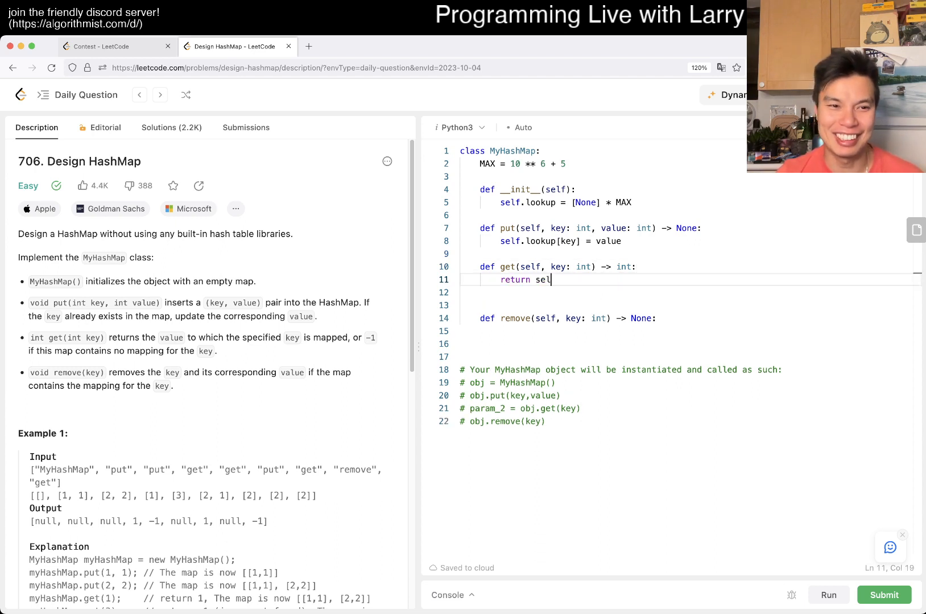
type("f.")
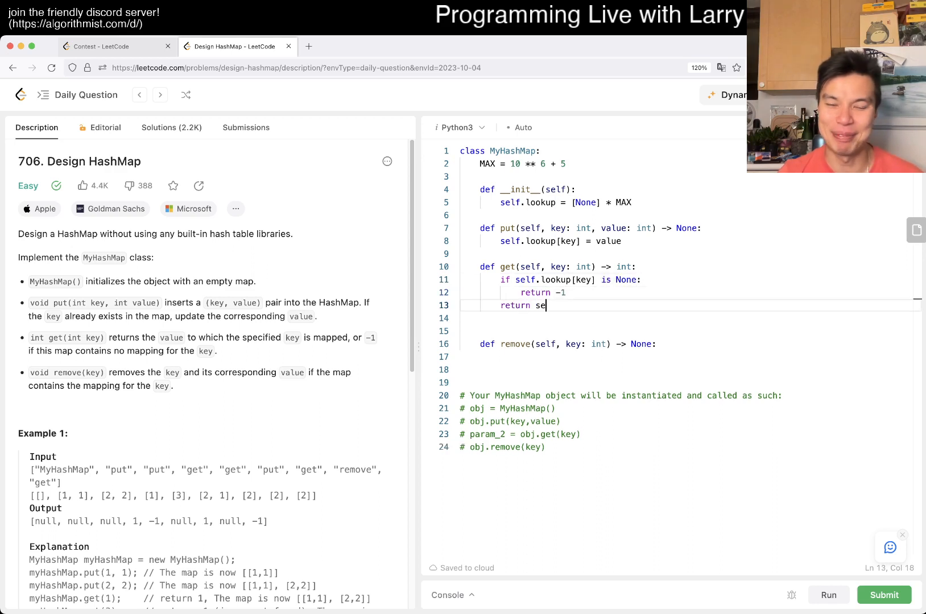
type("lf.lookup[key]")
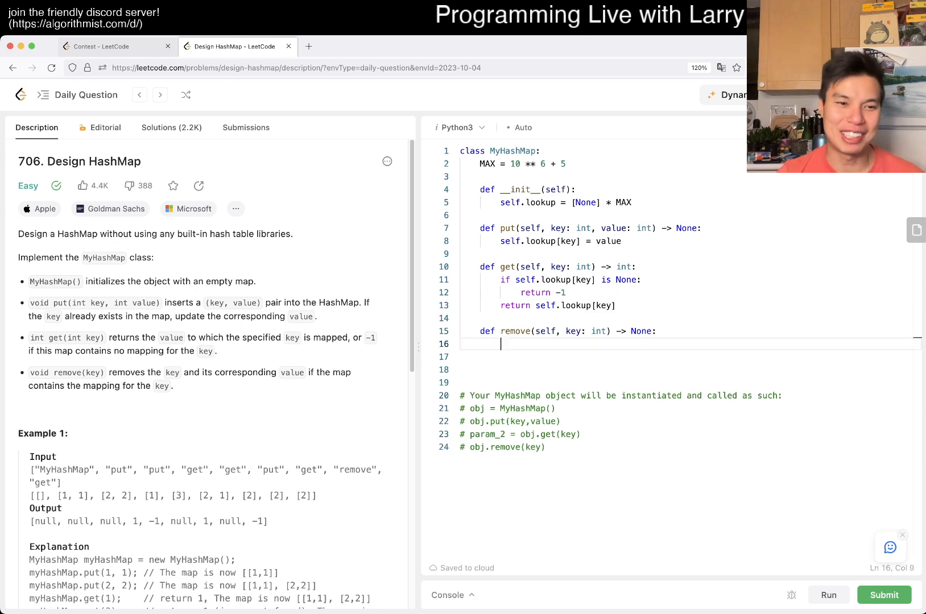
Step: Make remove set self.lookup[key] = None
type("self.l")
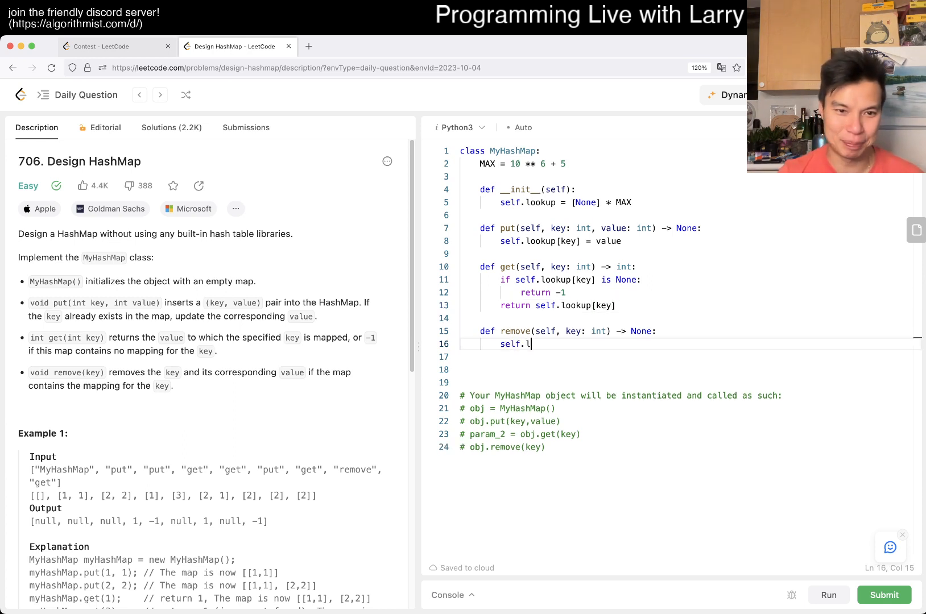
type("ookup[key] =")
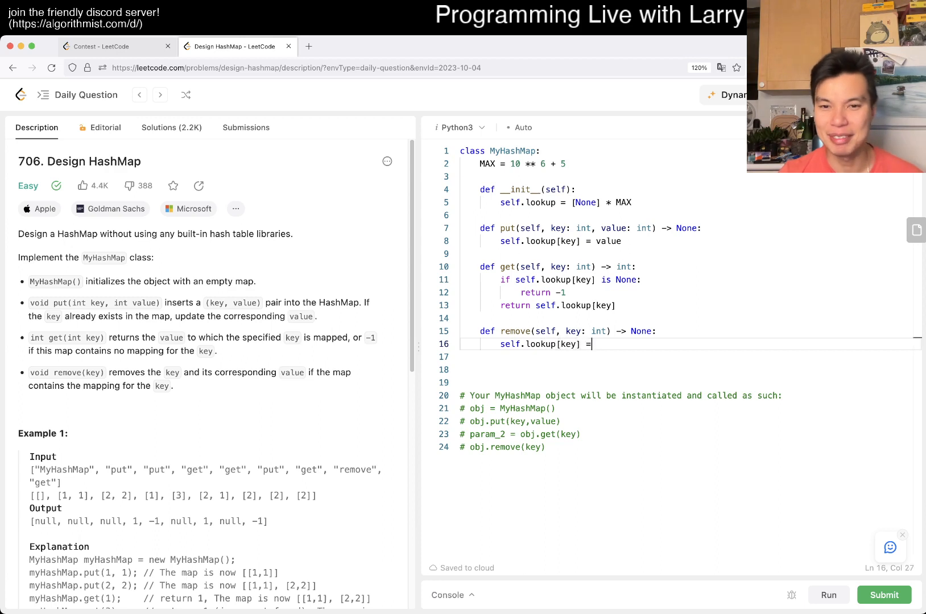
type("None")
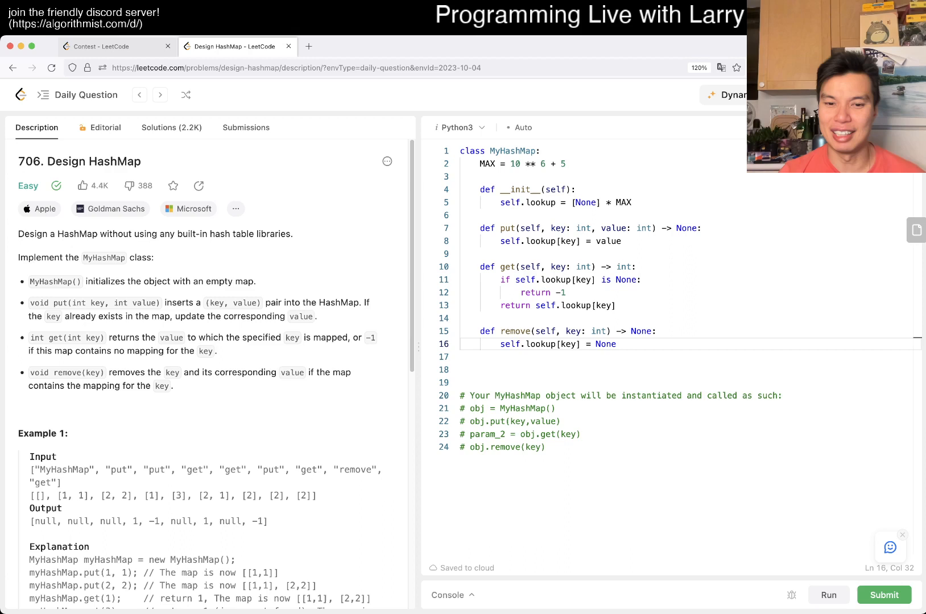
Step: Run the code, change MAX to self.MAX to fix the NameError, and submit
left_click(828, 595)
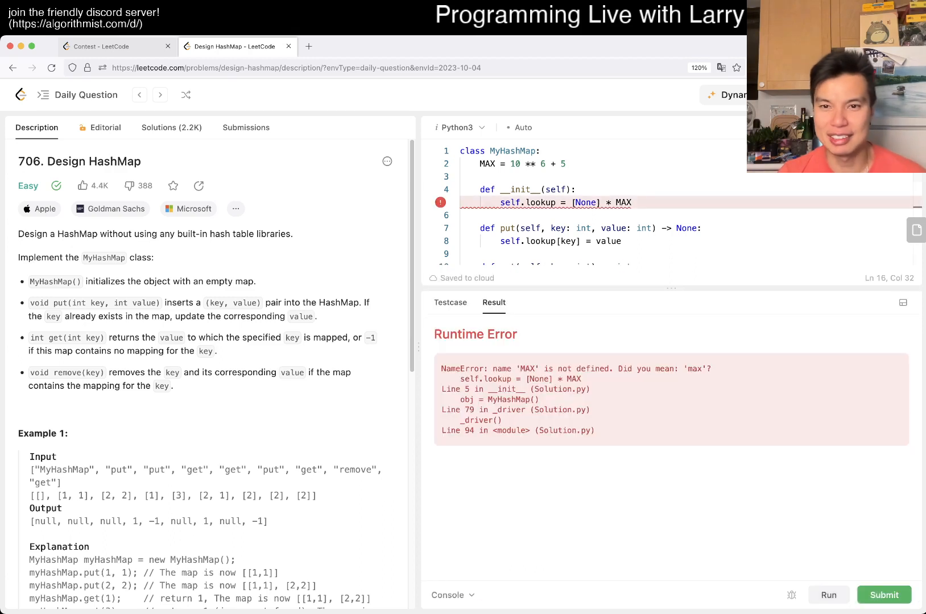
type("self.")
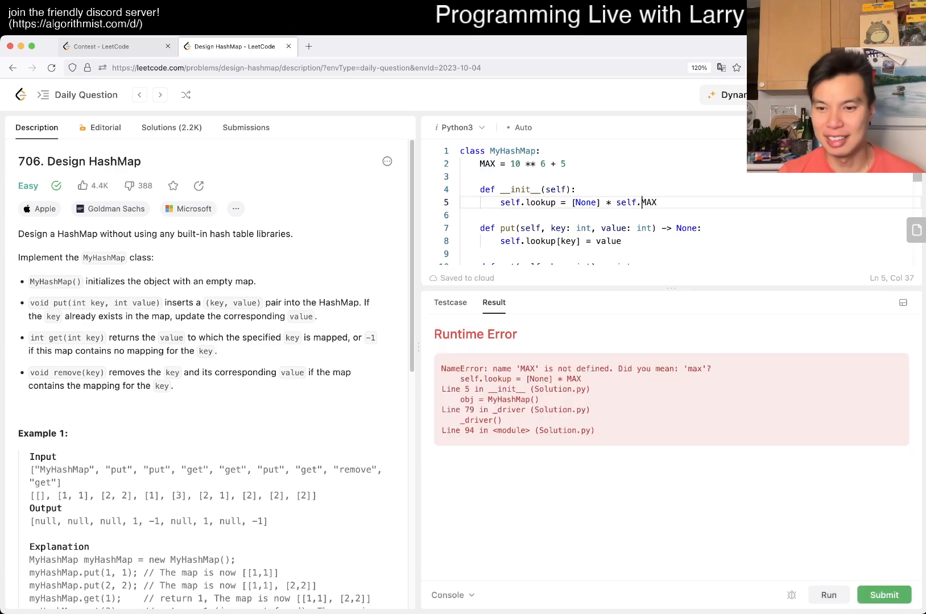
left_click(883, 595)
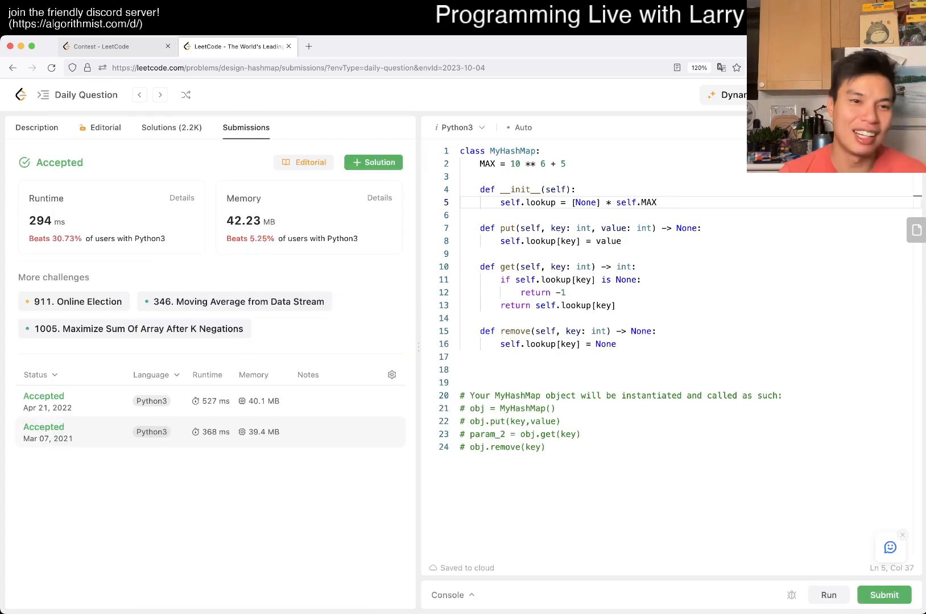
Step: Dismiss the Daily Coding Challenge Completed popup and reopen the Description tab
left_click(883, 595)
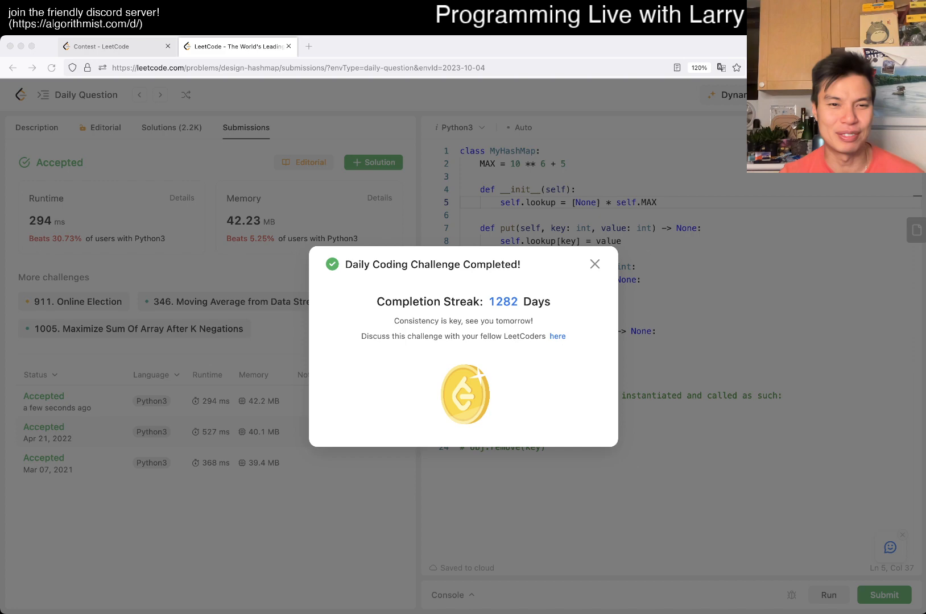
left_click(594, 263)
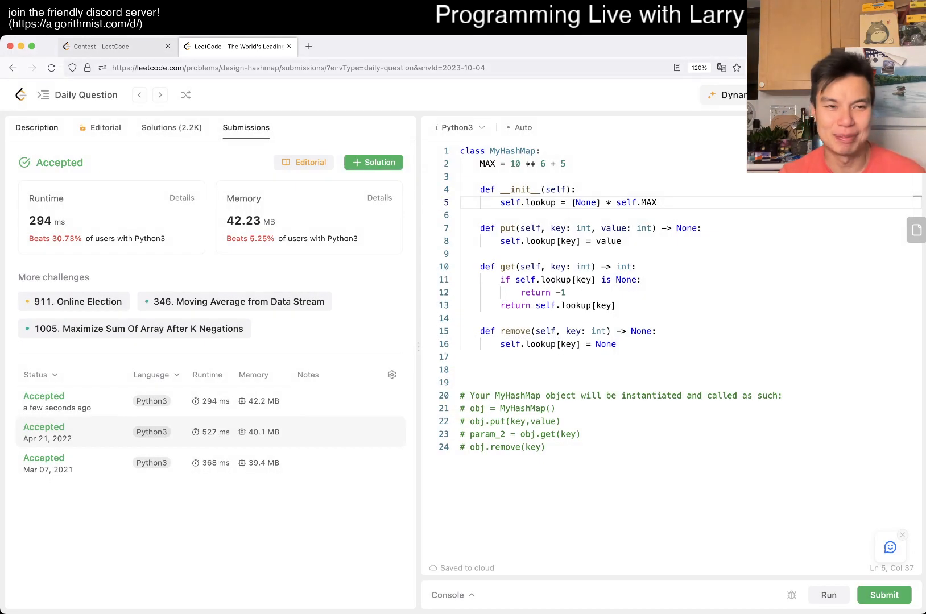
left_click(37, 128)
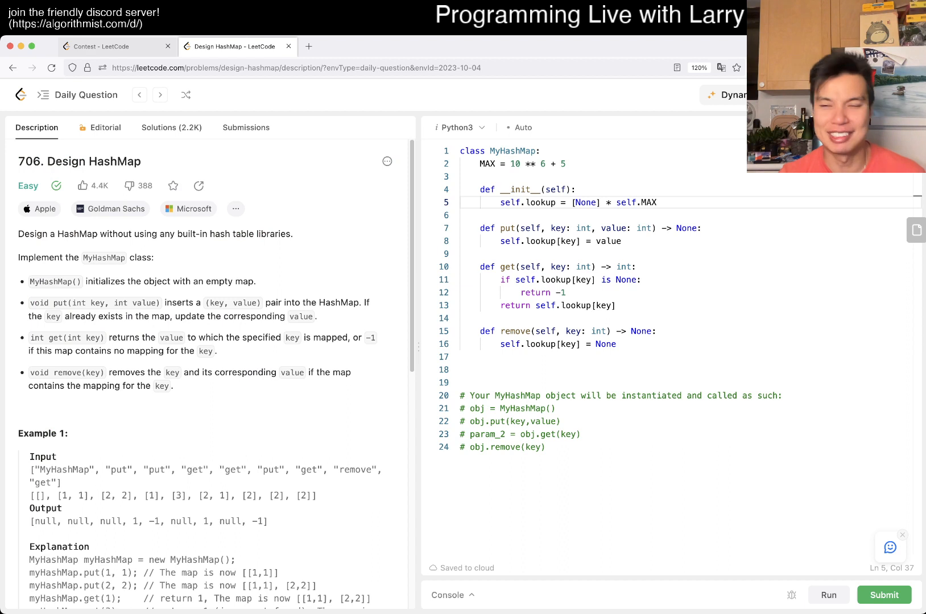